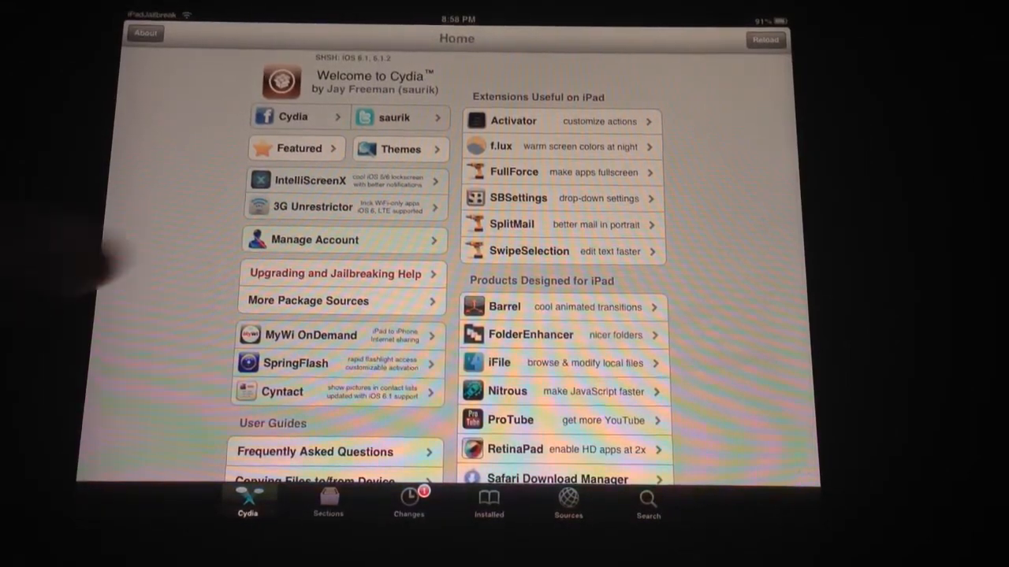
Browse from Cydia's Themes section into the iPad Featured Themes catalogue
left_click(400, 148)
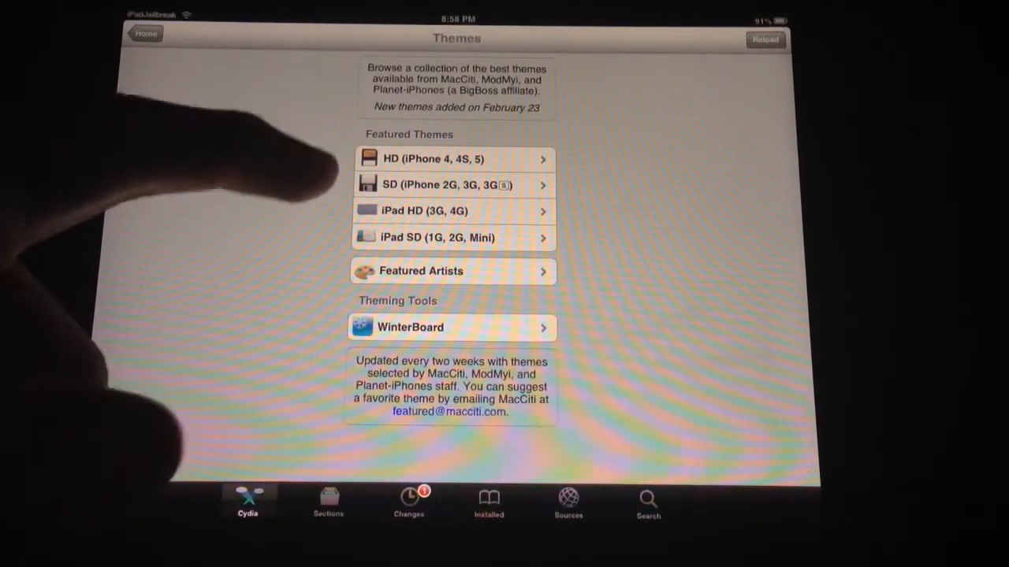
left_click(453, 211)
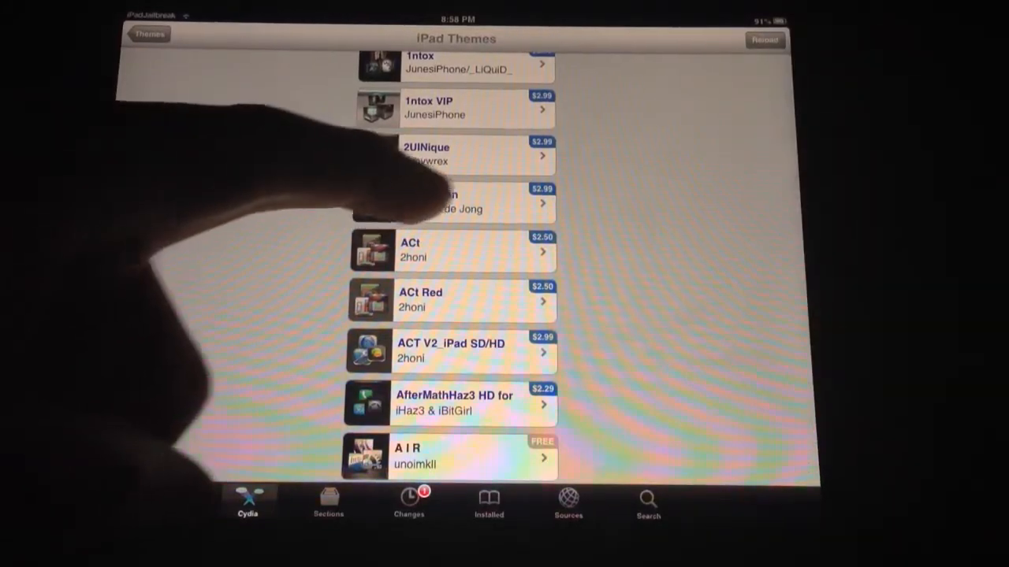
View the Absolution iPad theme by Maarten de Jong and scroll its Details page
left_click(454, 203)
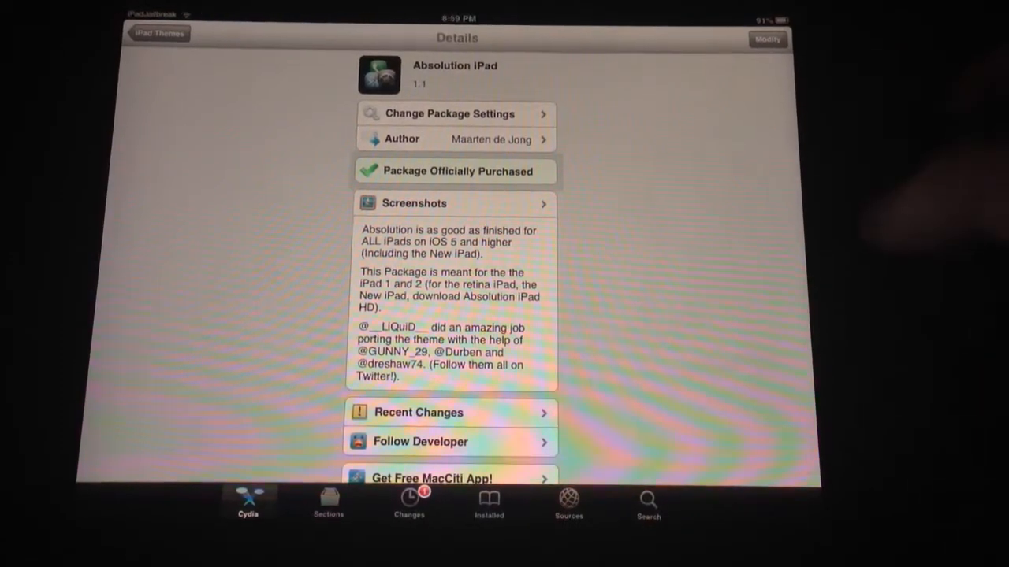
scroll("down", 3)
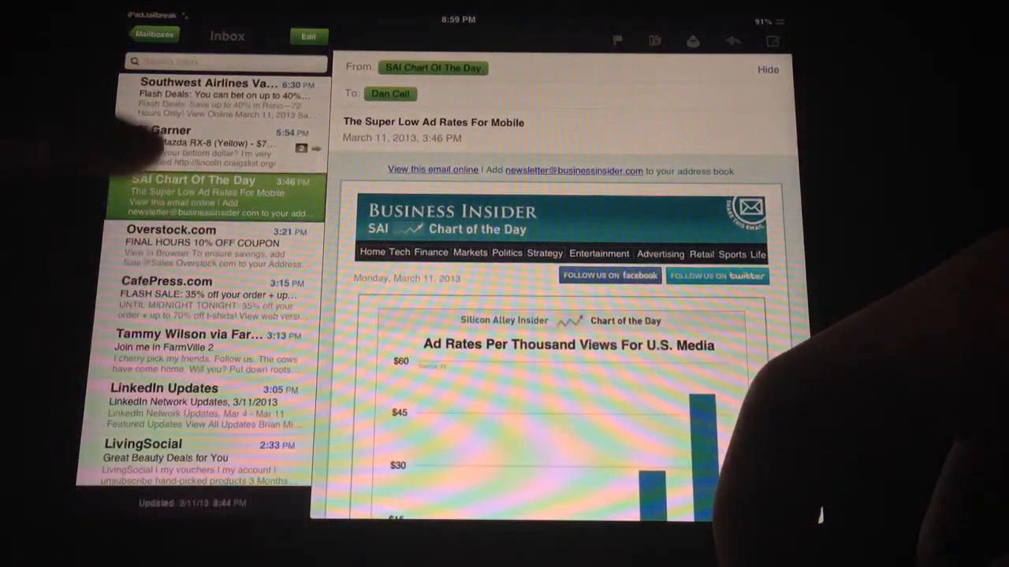
Return from the inbox message list to the Mailboxes folder list in the sidebar
scroll("down", 3)
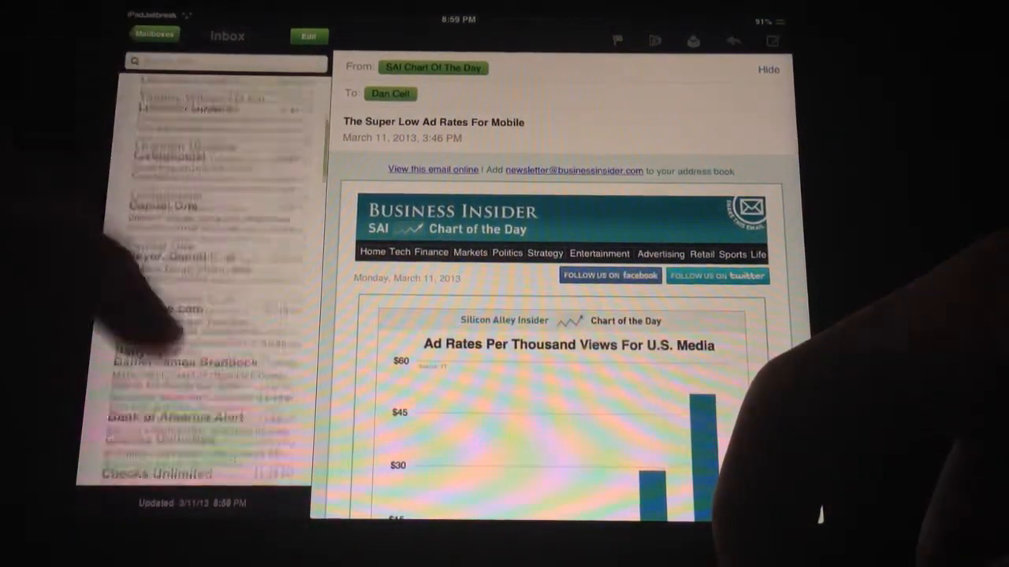
left_click(154, 34)
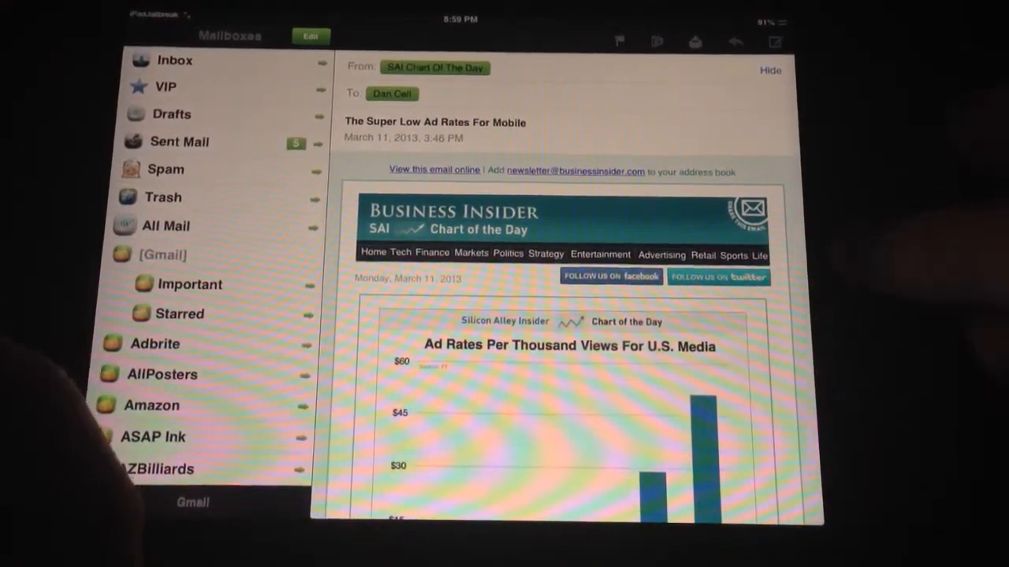
key("home")
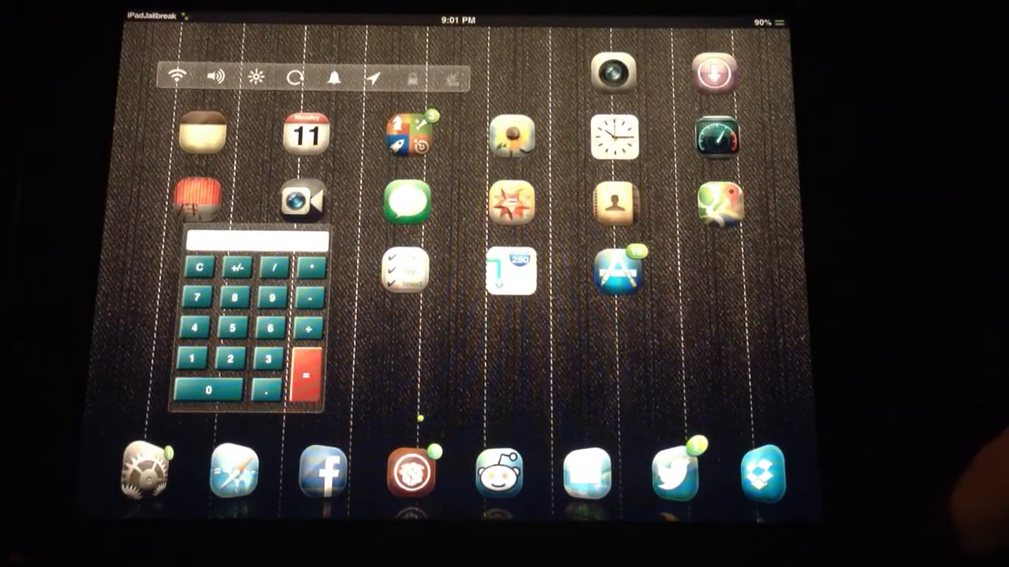
Navigate Settings through Springtomize to WinterBoard's theme list showing Absolution iPad first
left_click(145, 472)
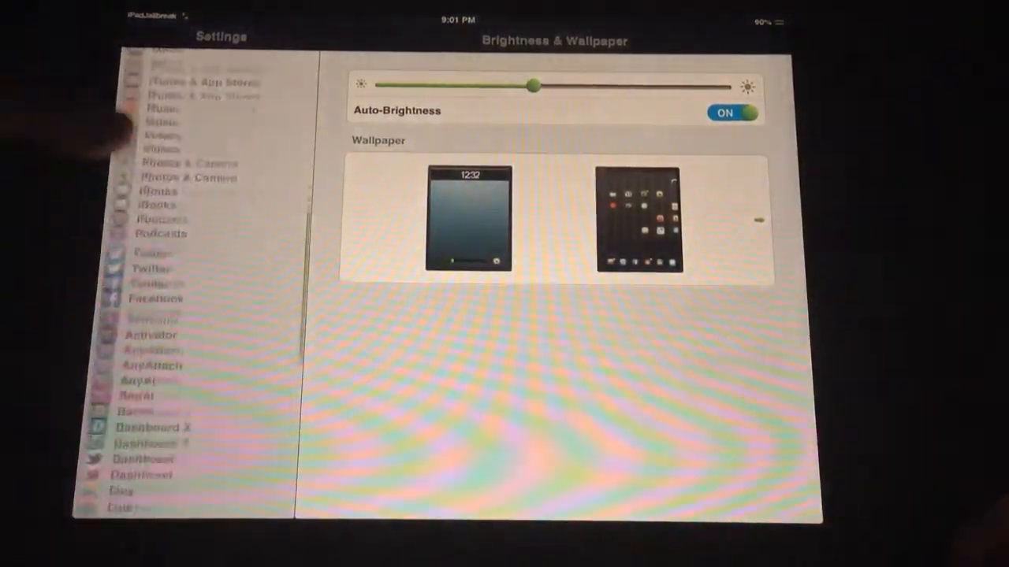
left_click(186, 221)
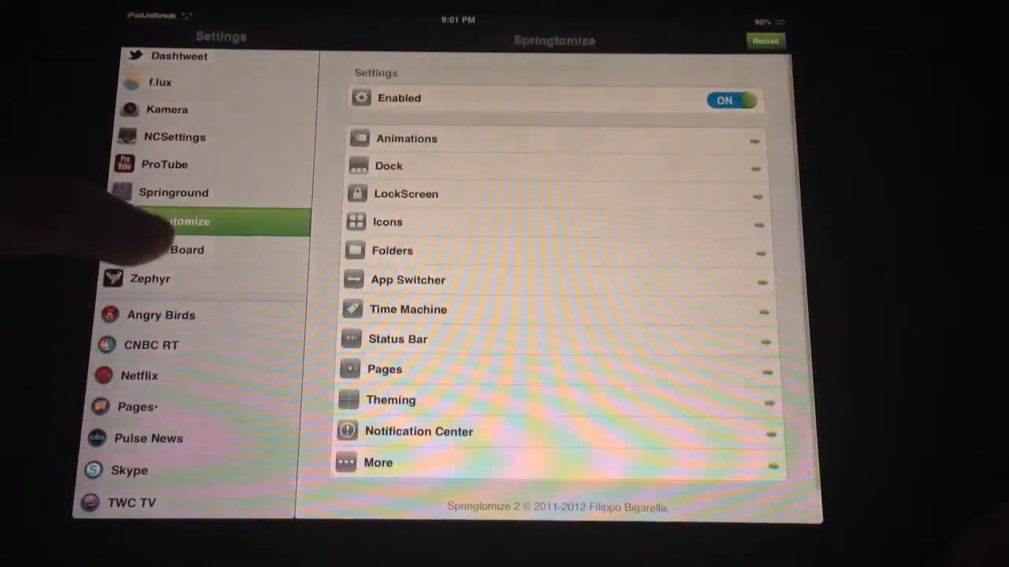
left_click(167, 249)
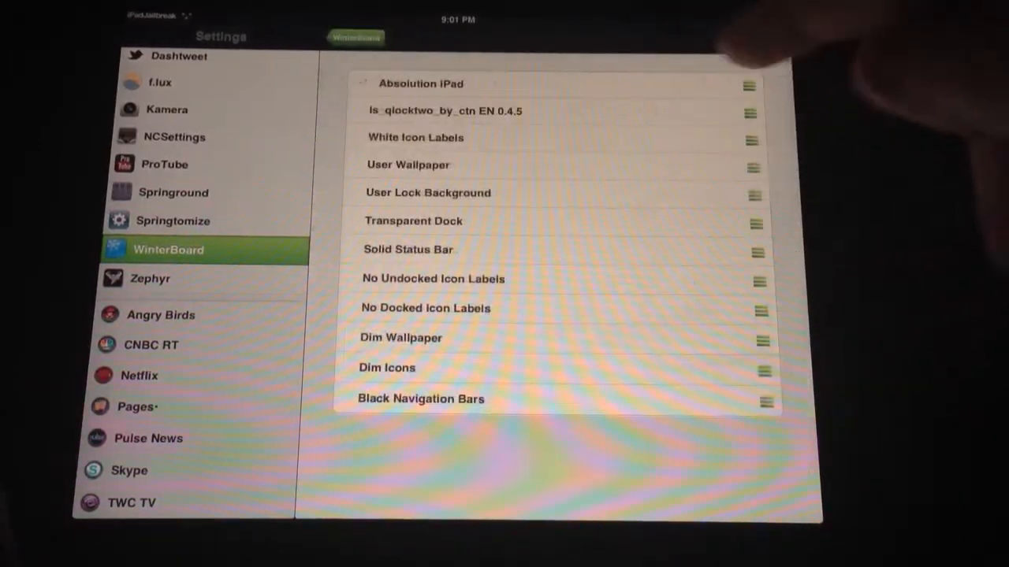